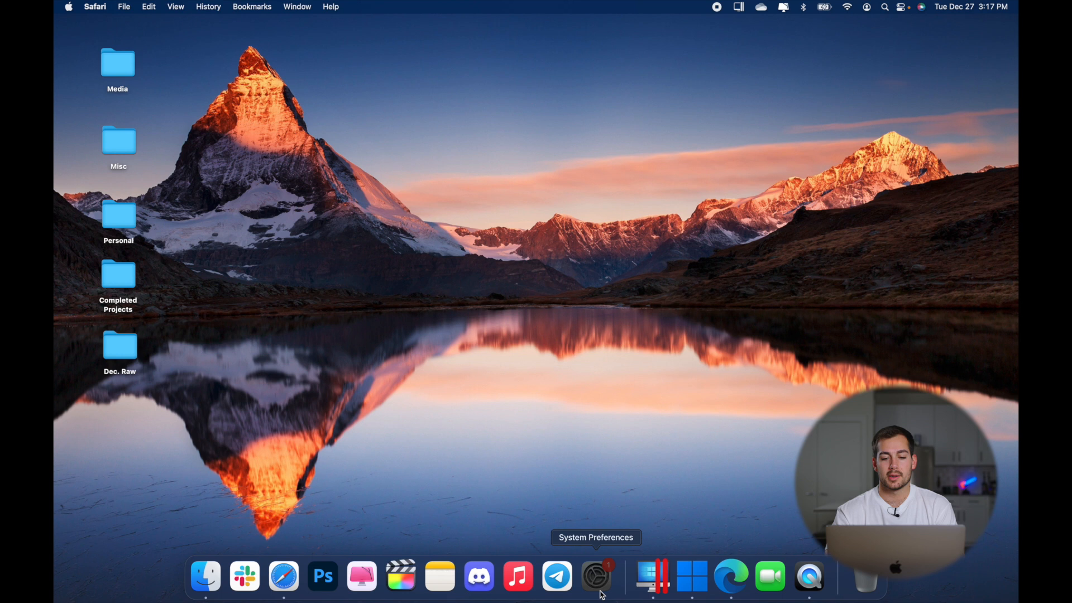
Step: Show the Wi-Fi connection's TCP/IP details in Network preferences, revealing router address 192.168.1.254
click(595, 576)
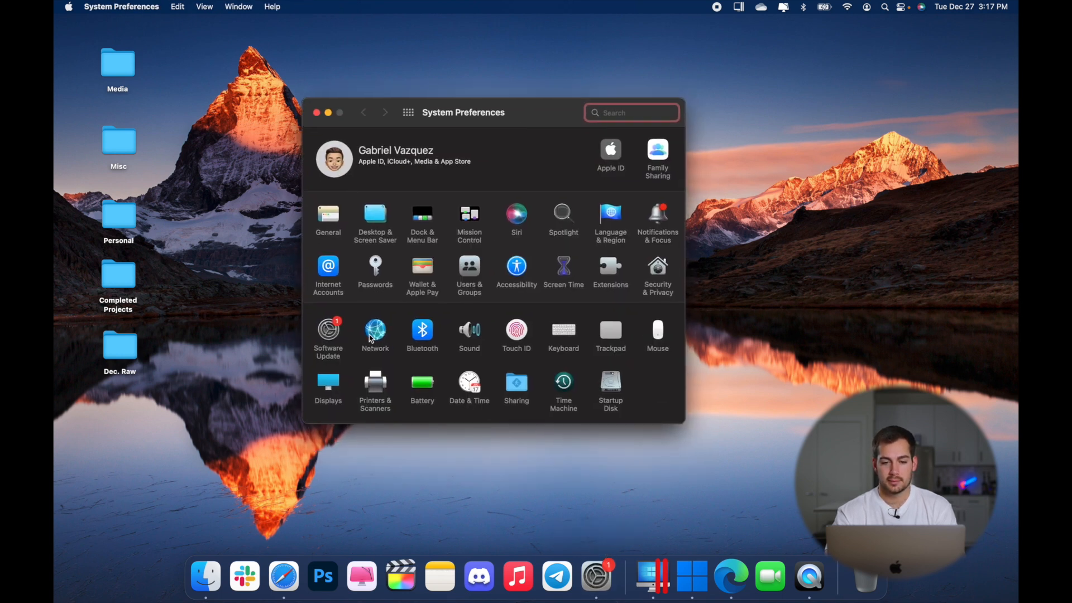
click(375, 333)
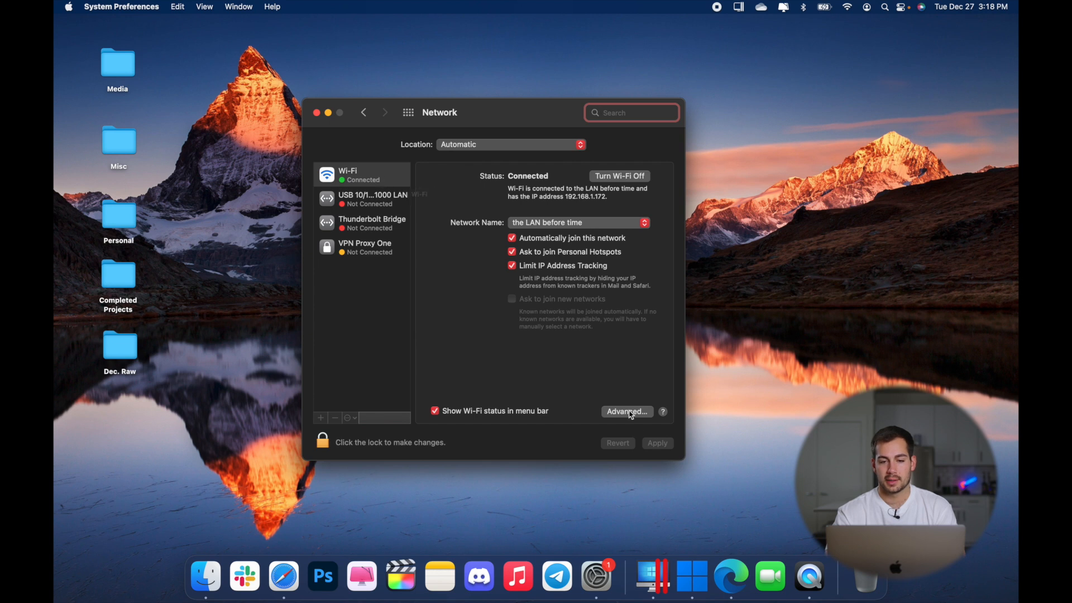
click(627, 411)
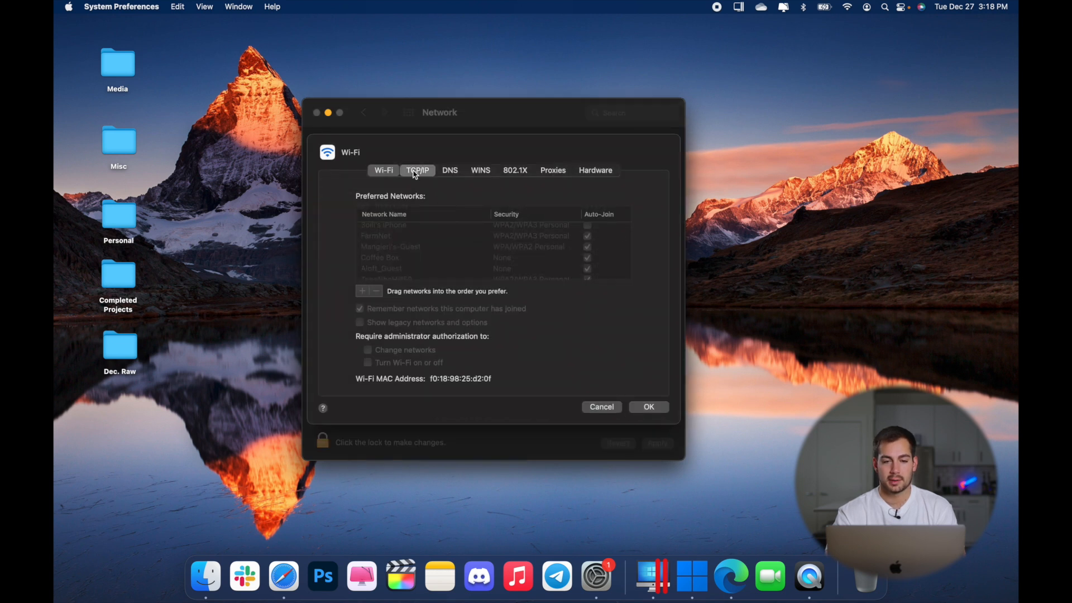
click(417, 170)
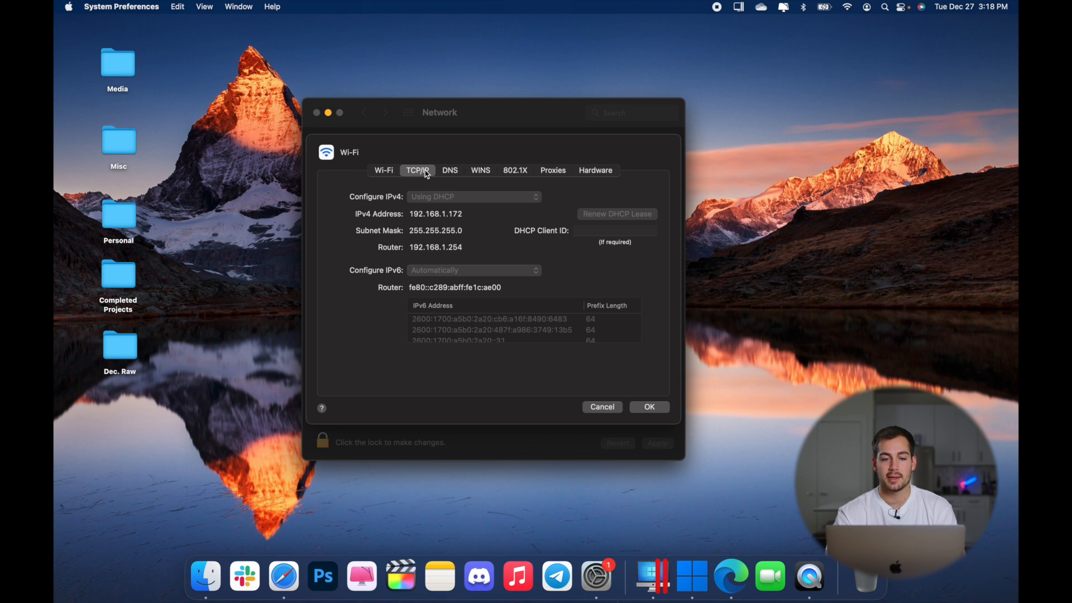
mouse_move(476, 251)
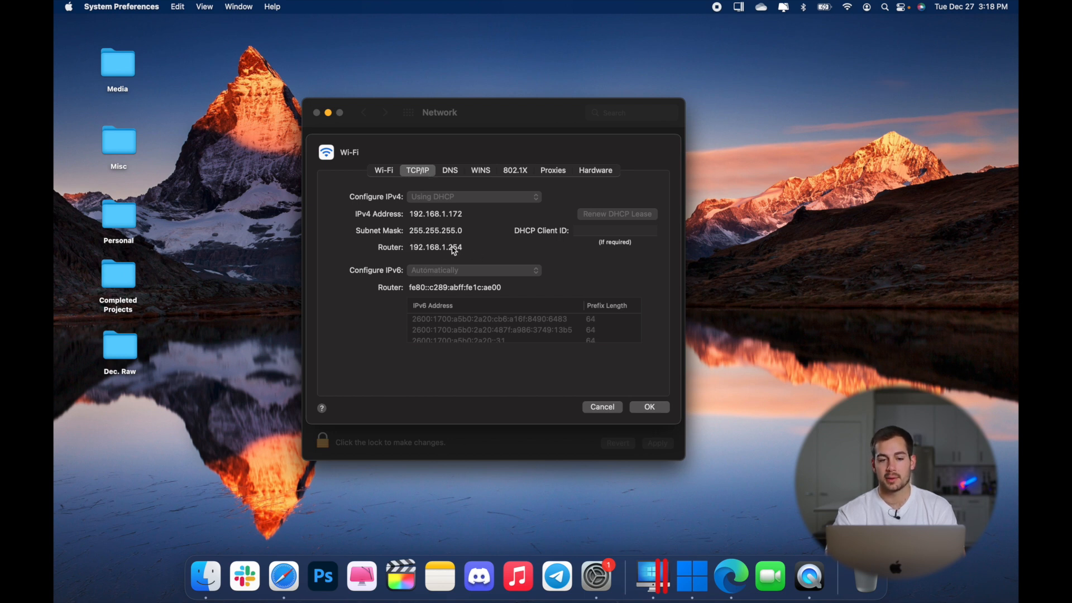
click(602, 407)
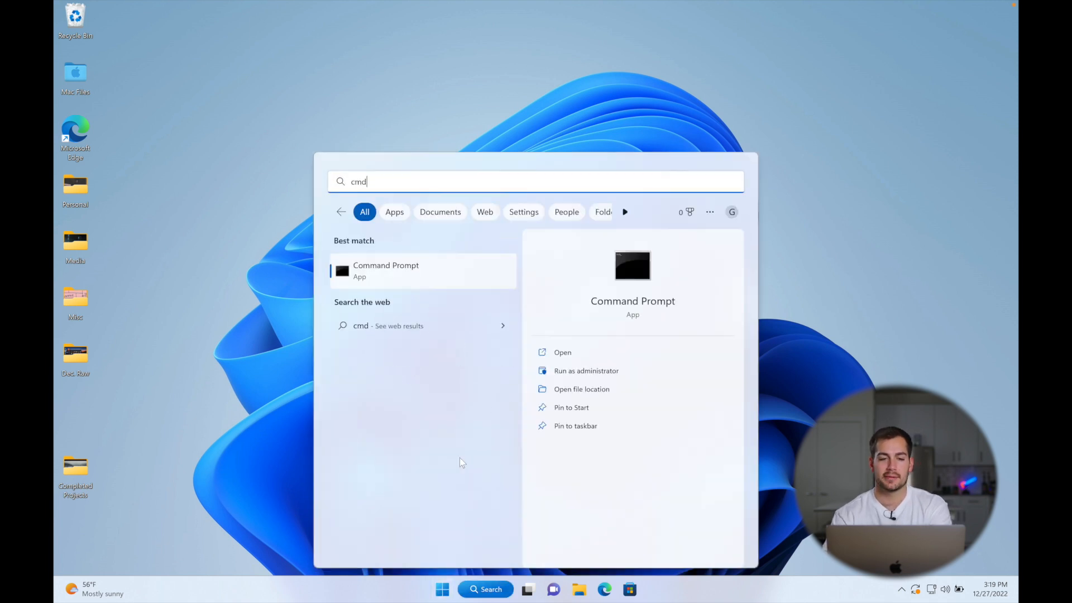
Step: Run ipconfig in an administrator Command Prompt and select the default gateway 10.211.55.1
right_click(386, 270)
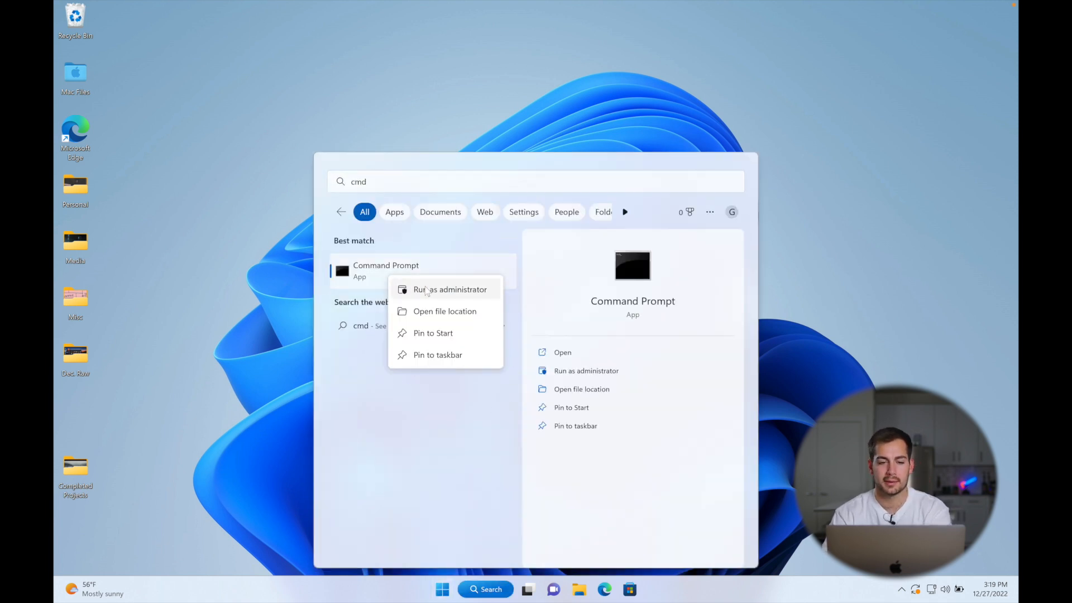
click(450, 290)
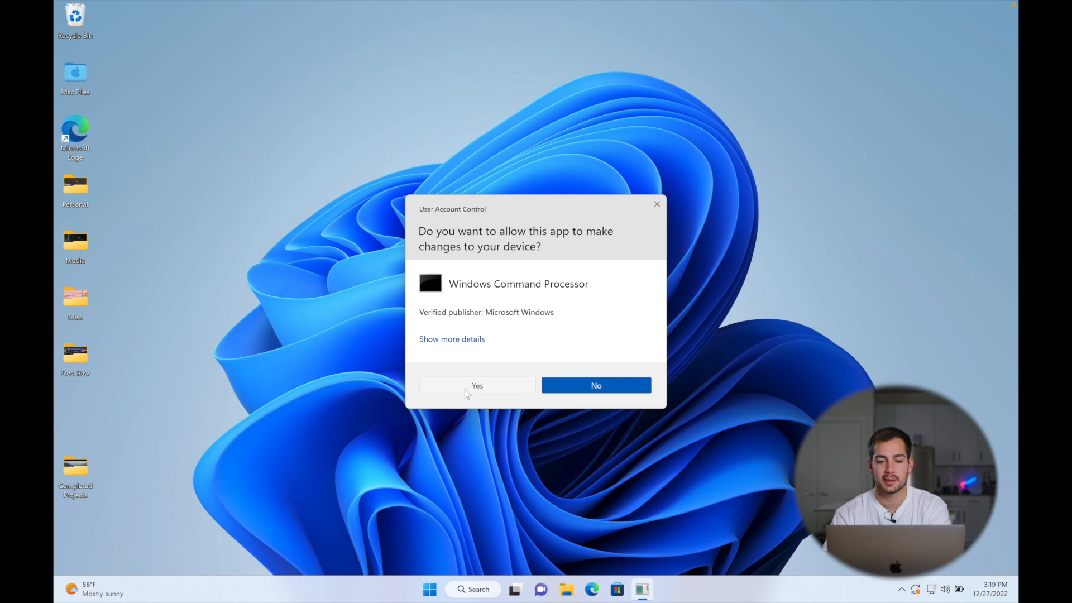
click(477, 385)
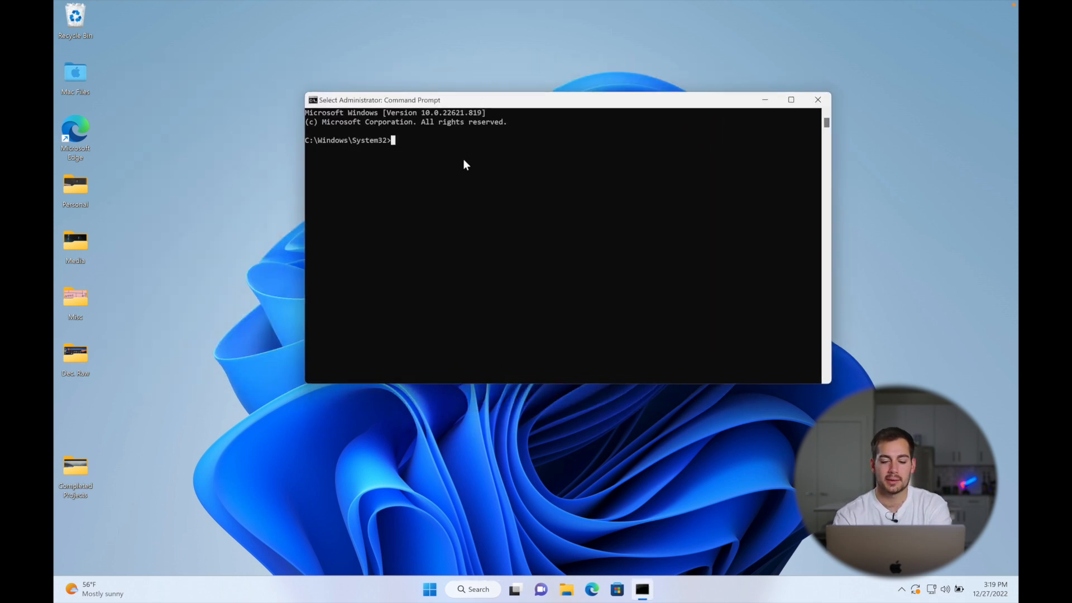
text(ipconfig)
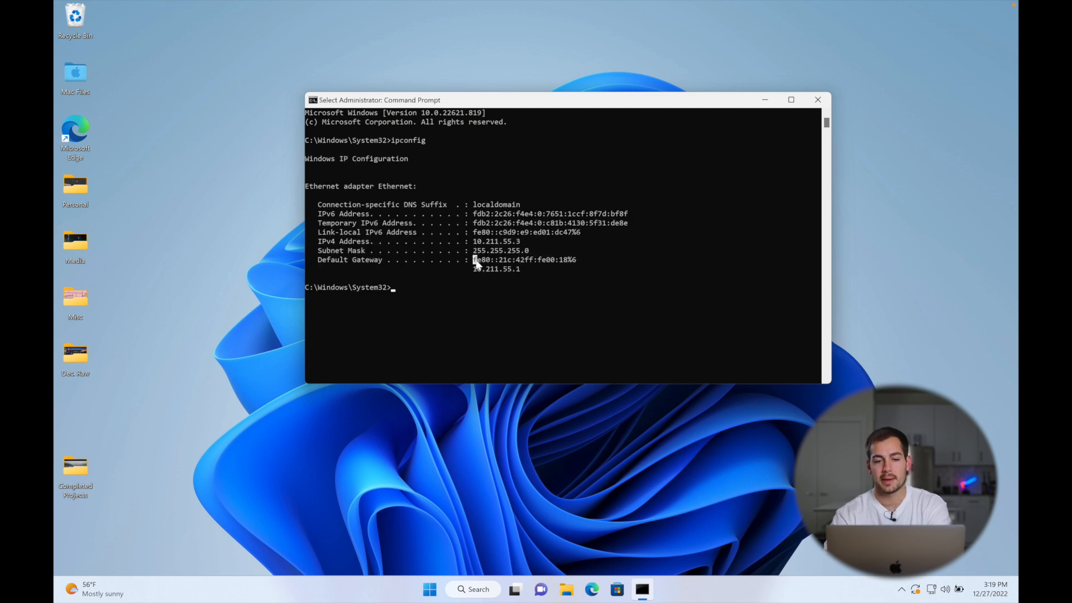
drag(471, 259, 577, 259)
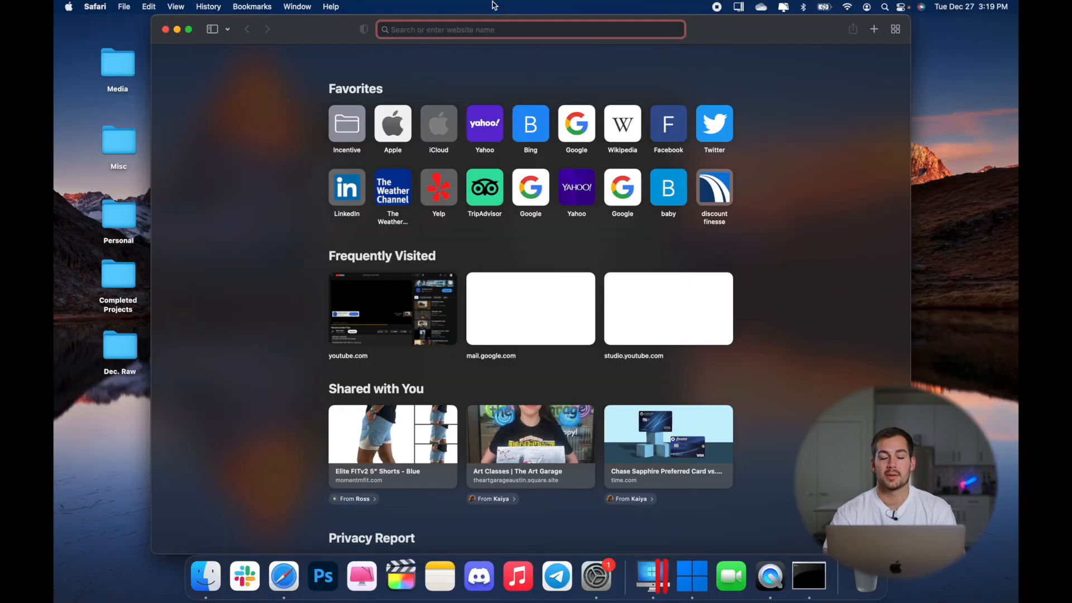
text(http://192.168.1.254)
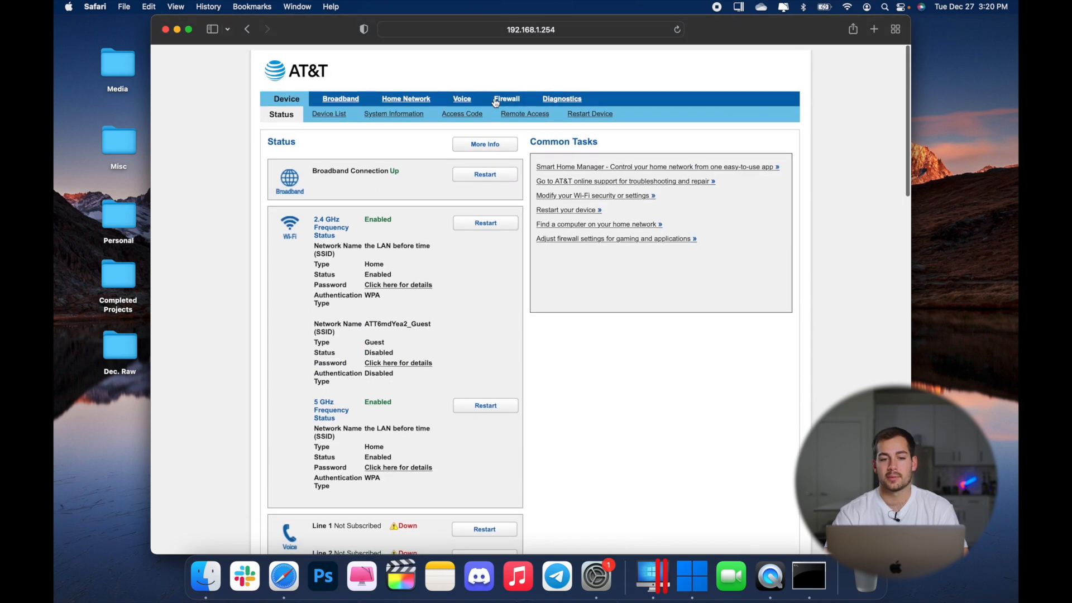
click(506, 99)
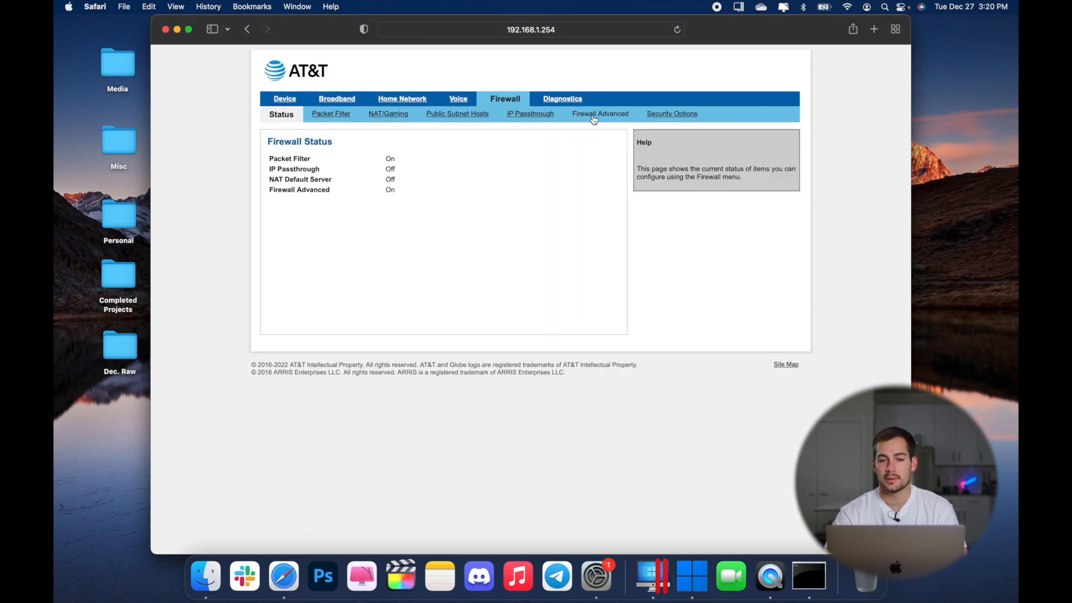
click(600, 114)
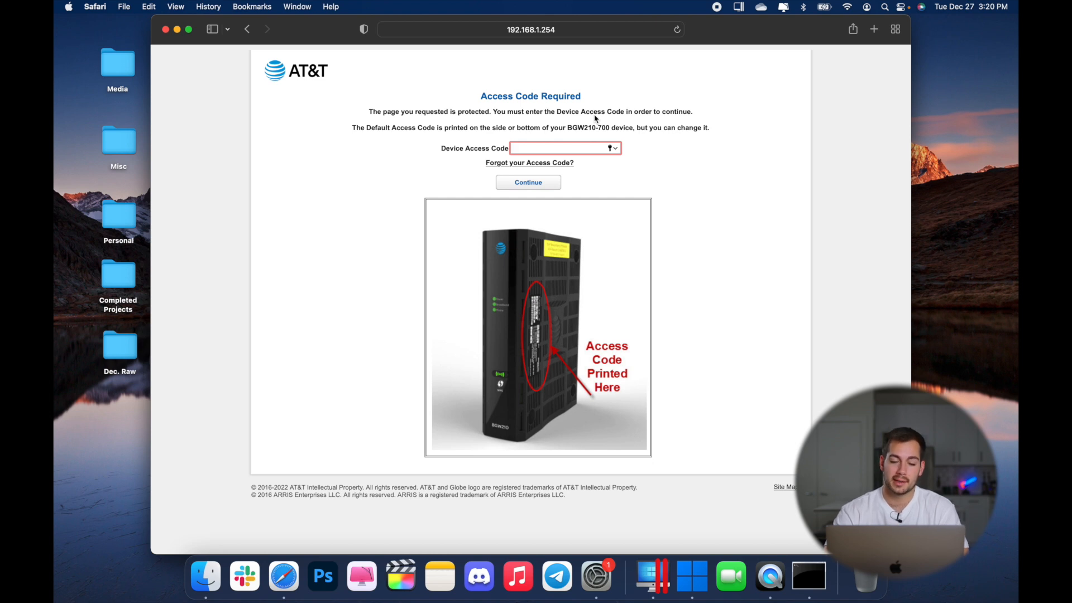
Step: Enter the device access code to unlock the Firewall Advanced settings
click(561, 149)
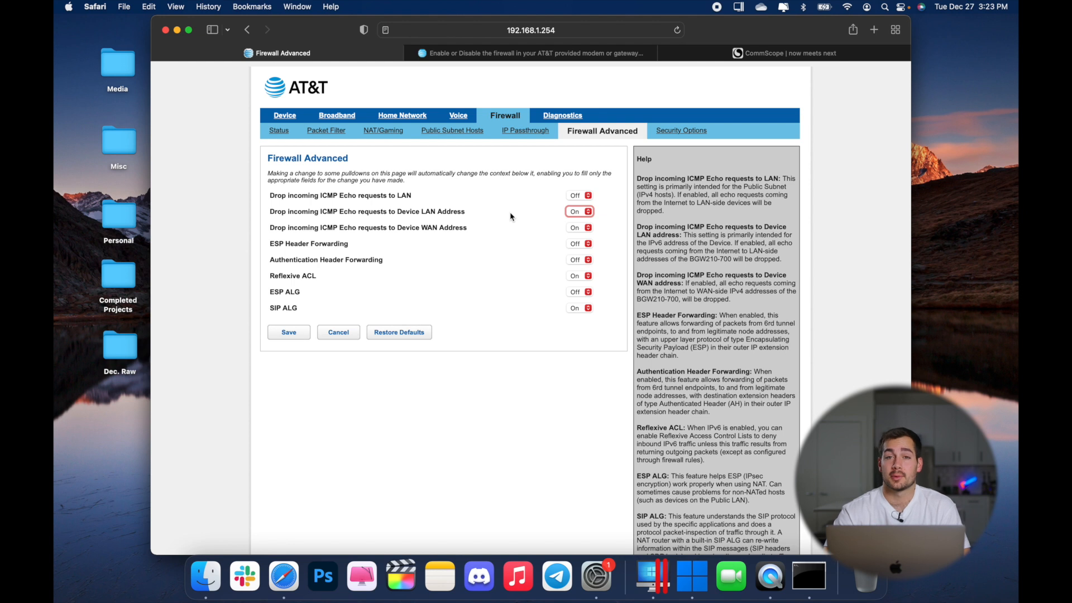
mouse_move(537, 219)
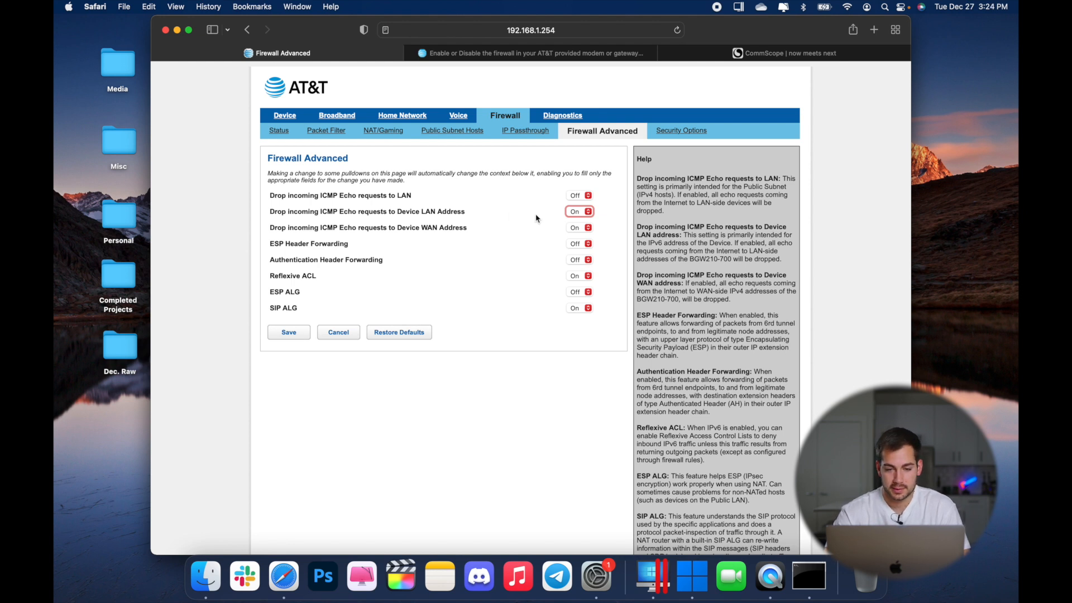
Step: Save the Firewall Advanced ICMP echo changes until 'Changes saved' appears
click(288, 335)
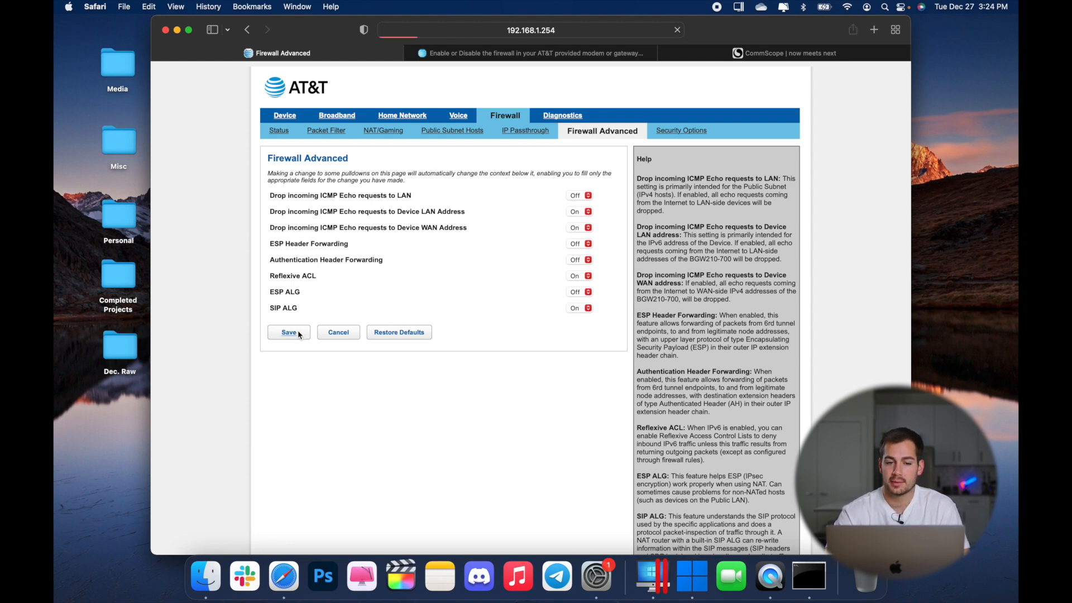
click(288, 333)
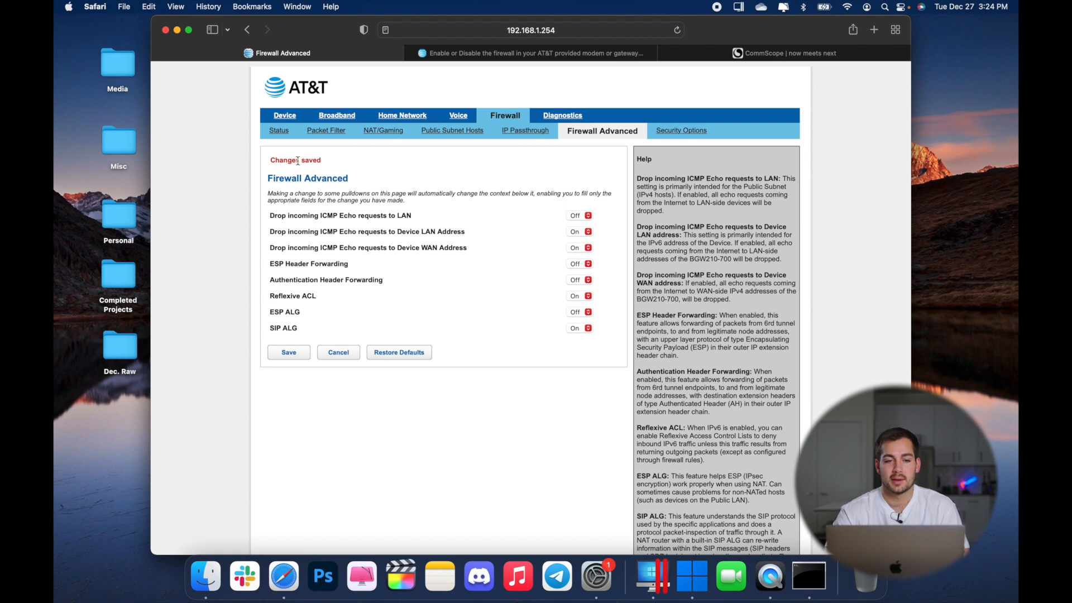